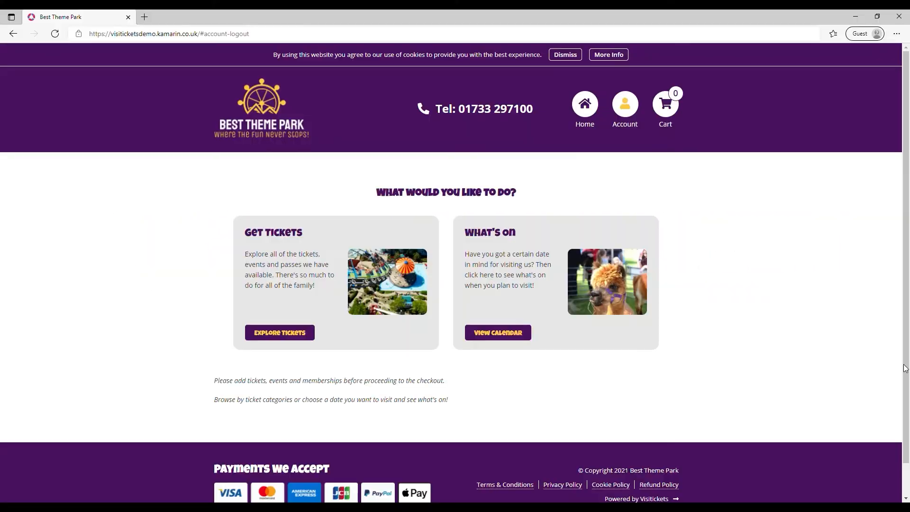
mouse_move(868, 375)
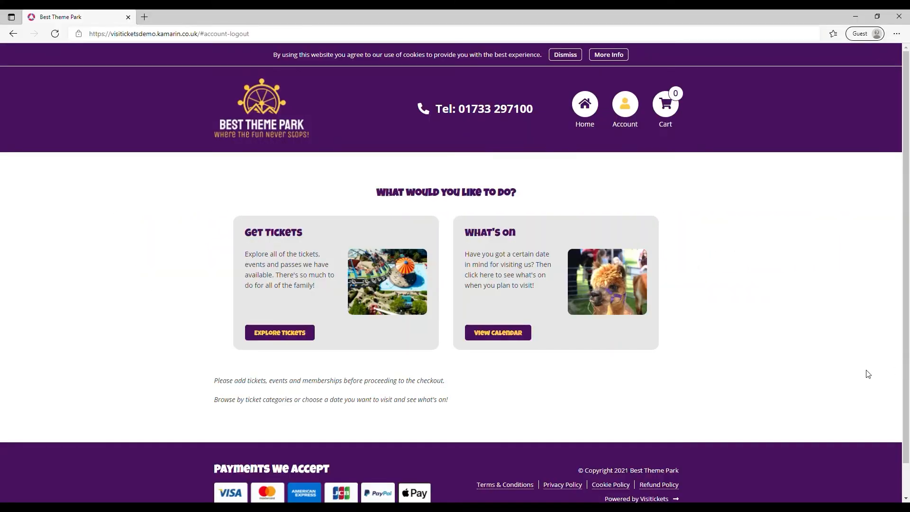
mouse_move(530, 397)
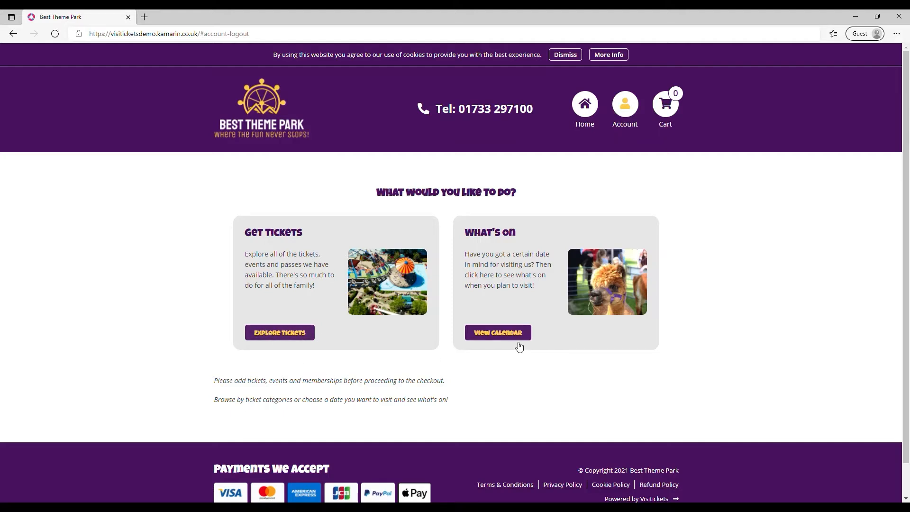
mouse_move(485, 344)
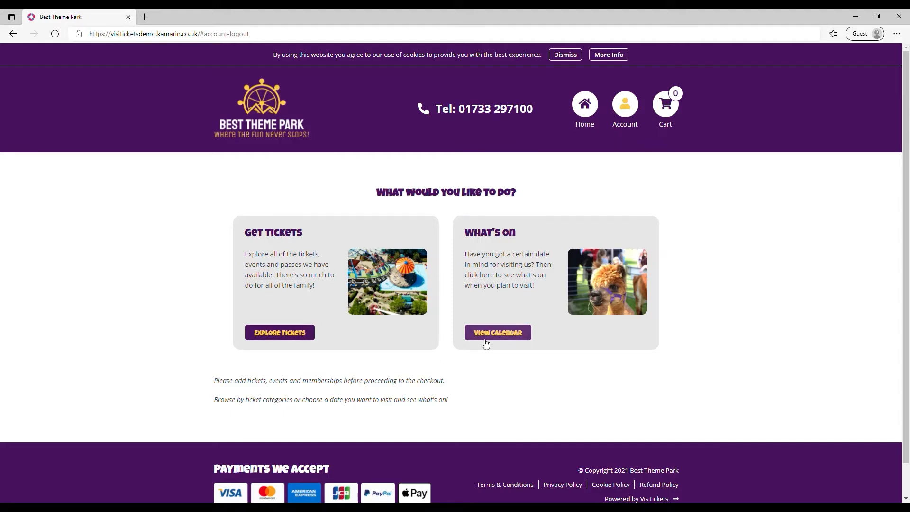
Go from the Best Theme Park home page to the ticket categories list via Explore Tickets
click(280, 333)
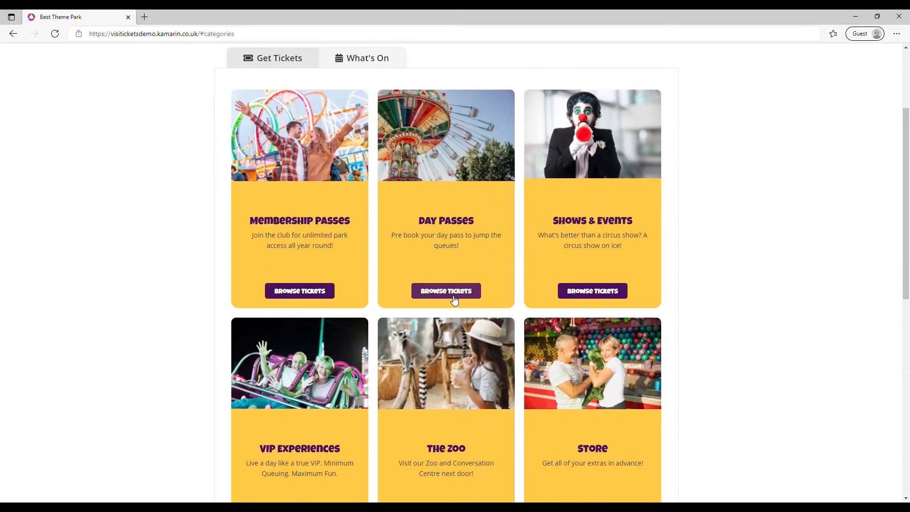
Add one Open Day Pass - Family from Day Passes to the cart and view the £50.00 cart
click(446, 291)
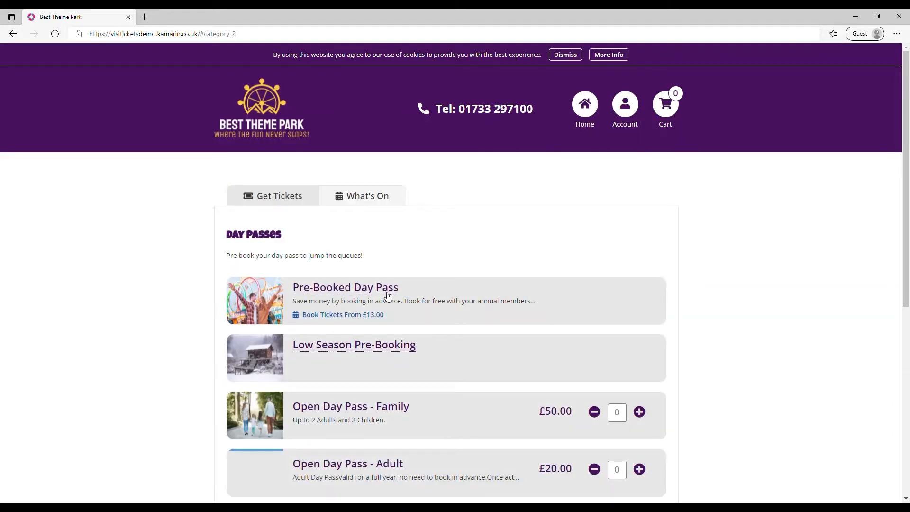
click(565, 54)
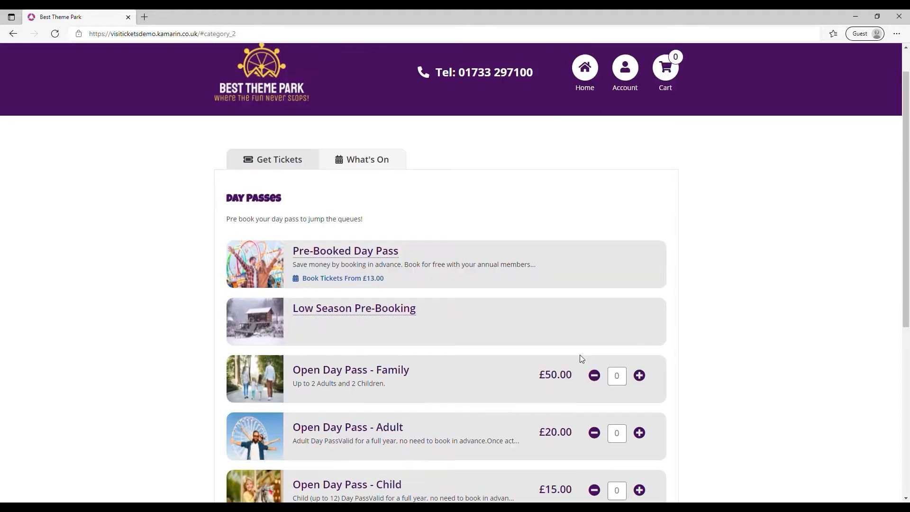
scroll(down, 3)
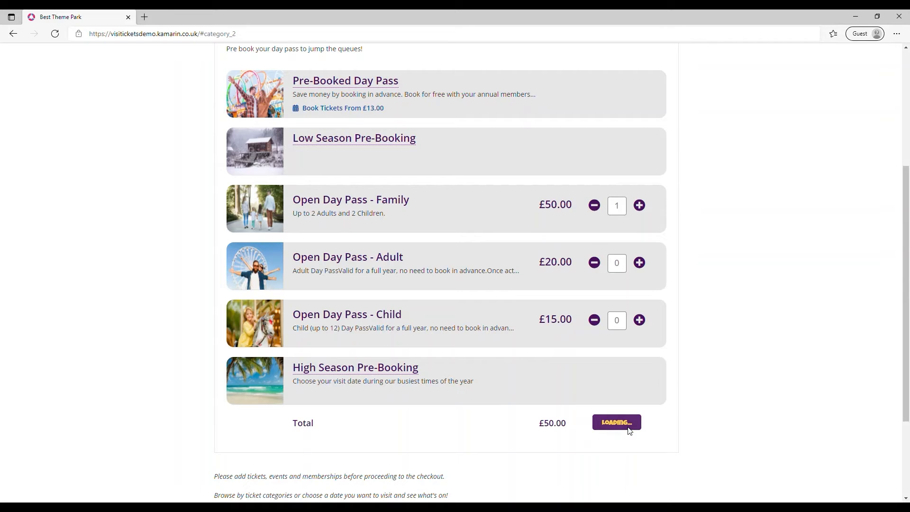
click(616, 422)
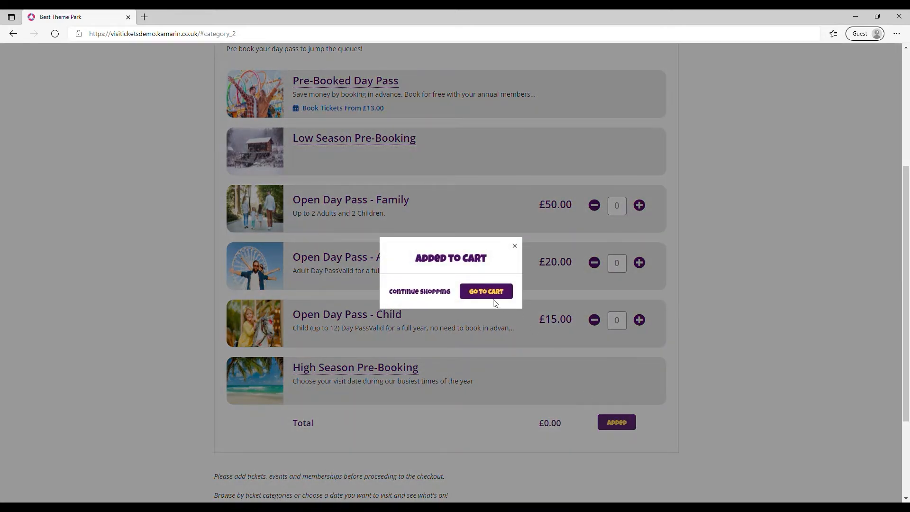
click(486, 291)
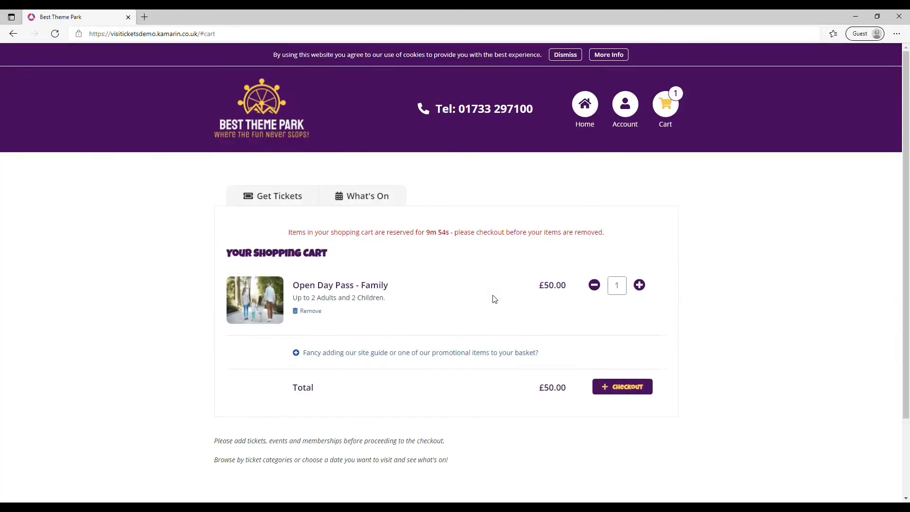
Start checkout and enter billing title, name John Smith and telephone 020
click(622, 386)
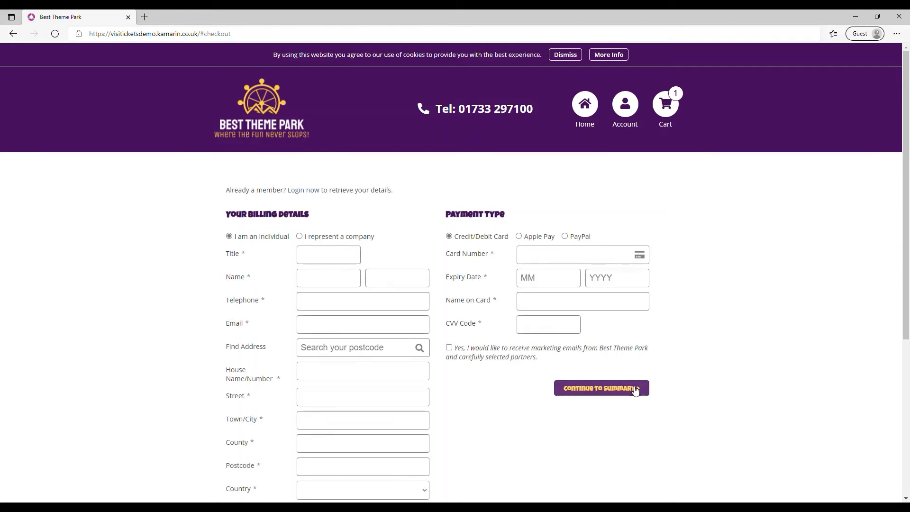
click(328, 254)
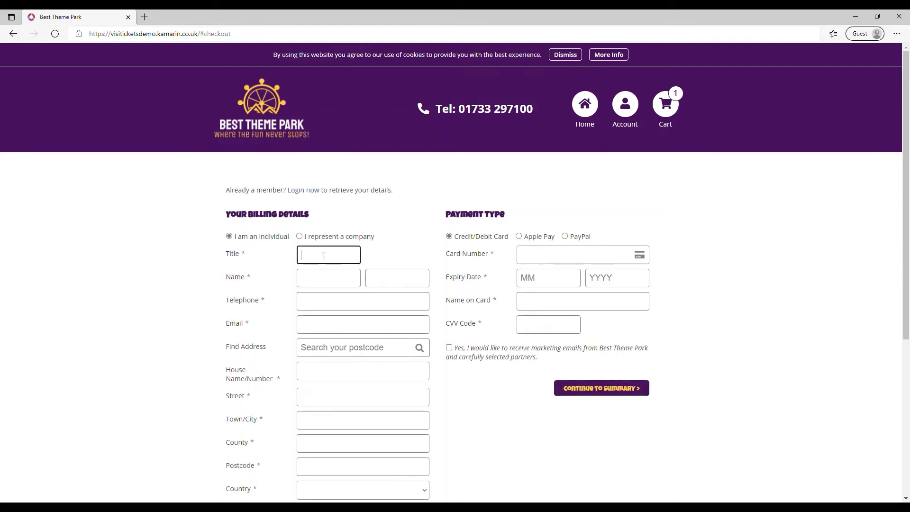
text(John)
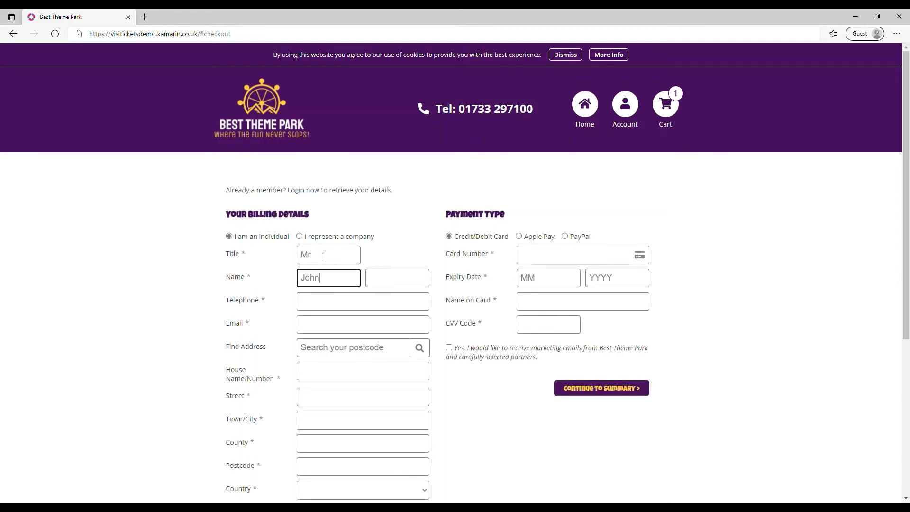
text(Smith)
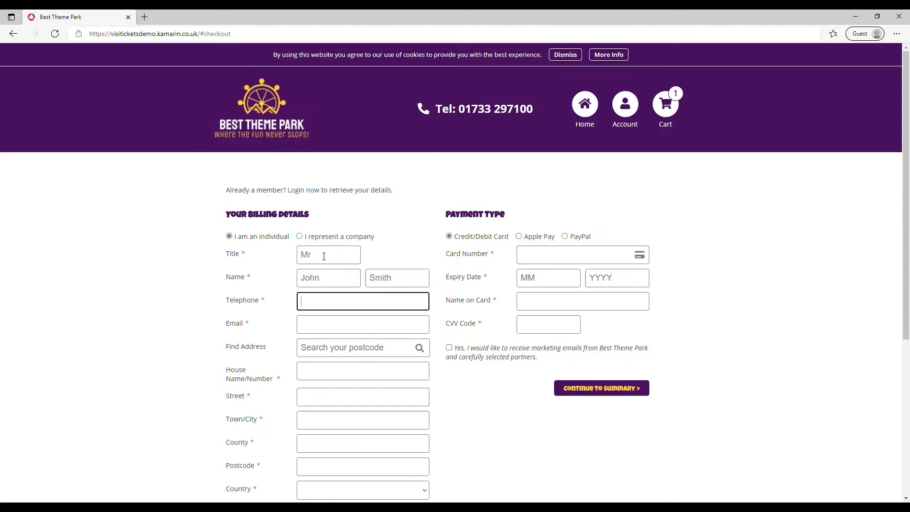
text(0208 111)
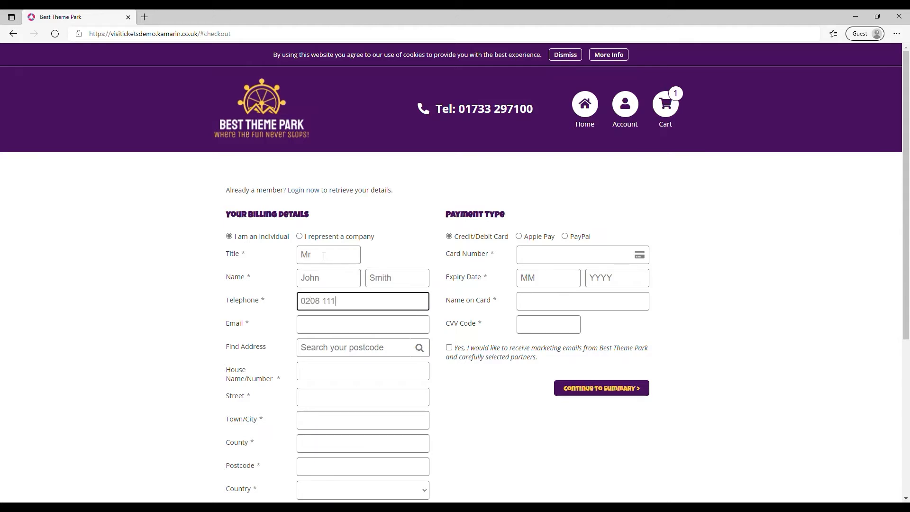
Enter the billing email address jsmith and move to the postcode lookup field
click(362, 324)
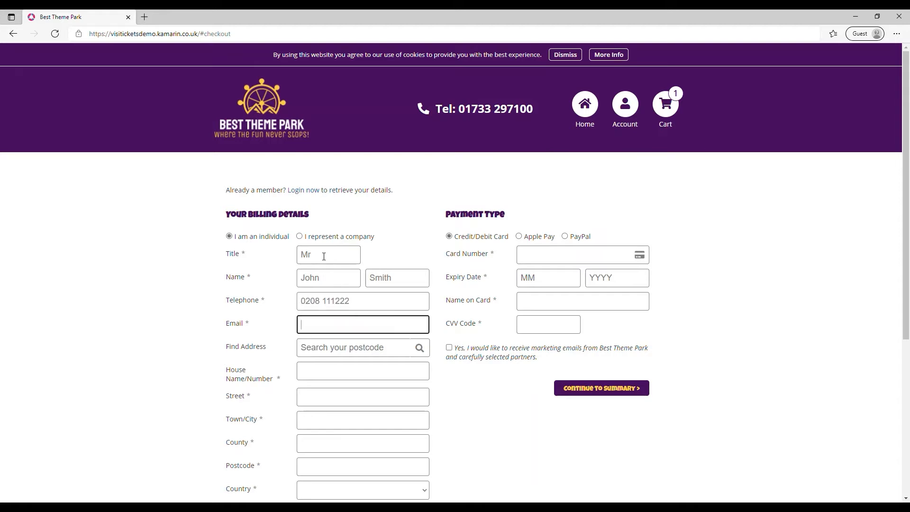
text(jsmith@)
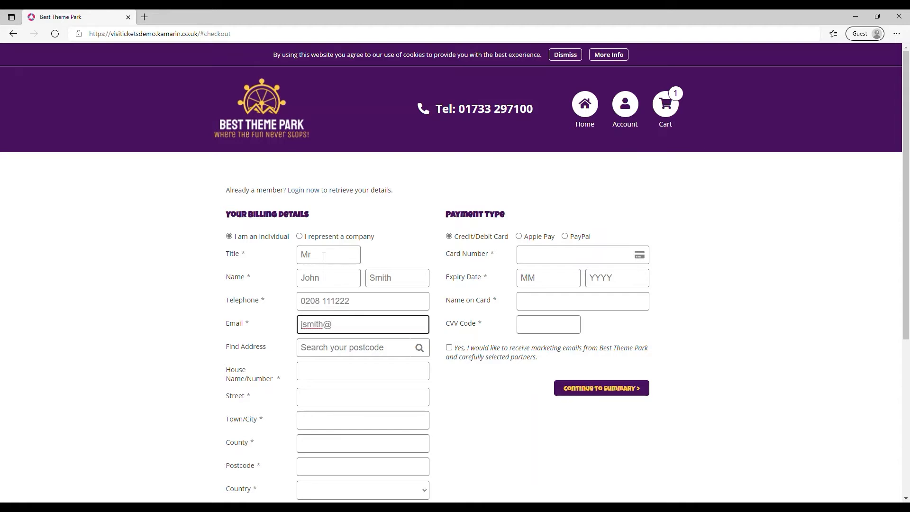
text(emailaddress.com)
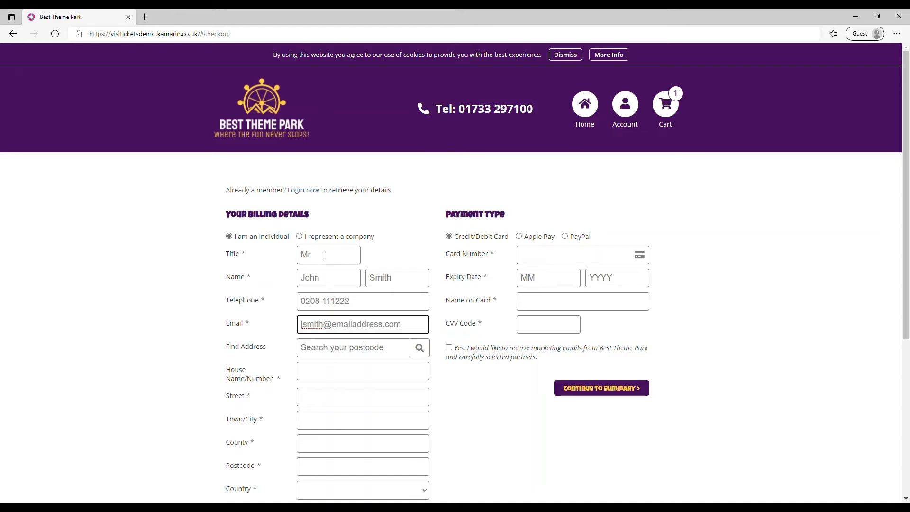
click(353, 347)
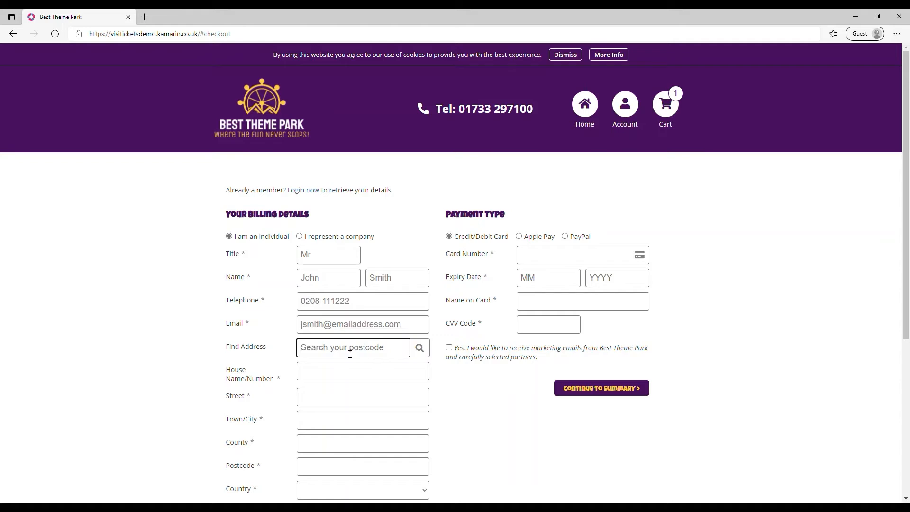
text(pe2 7uh)
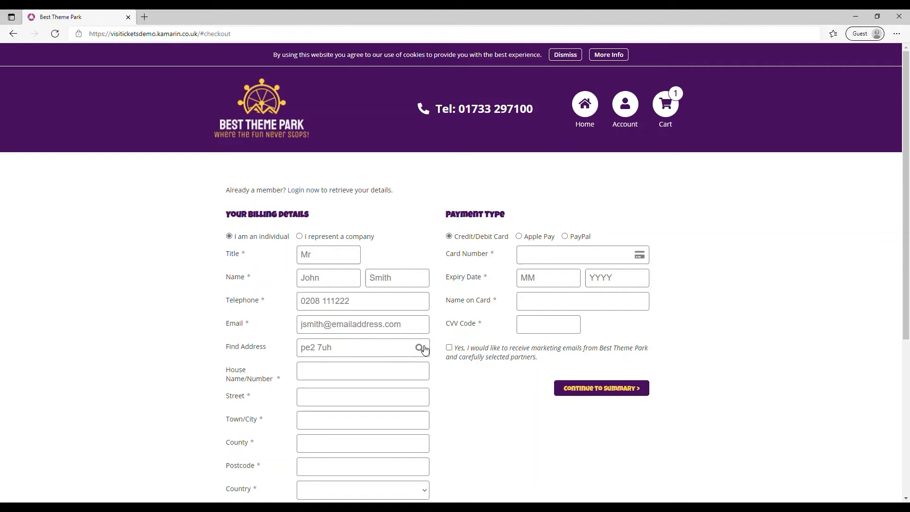
click(420, 348)
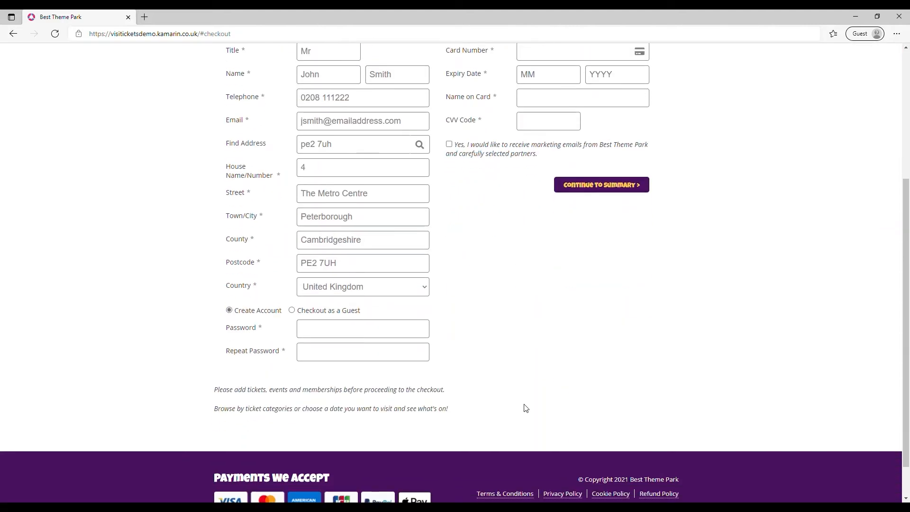
scroll(down, 3)
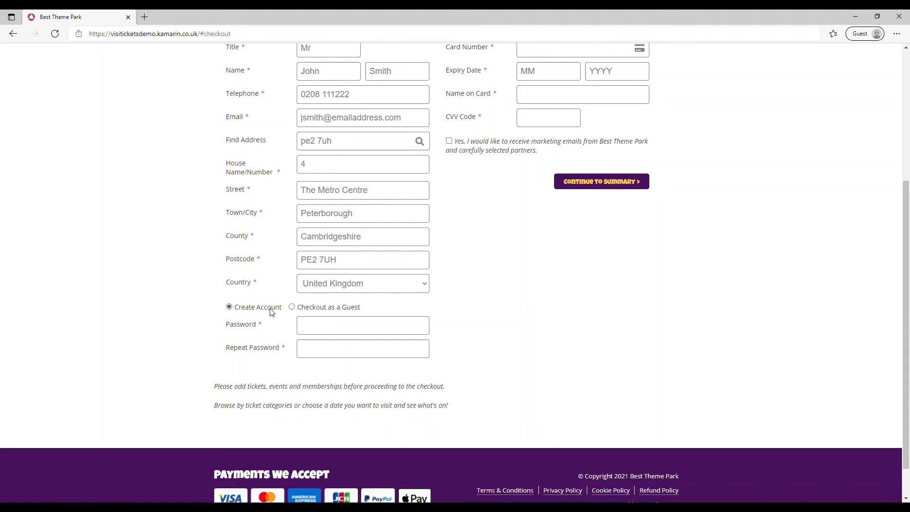
click(292, 307)
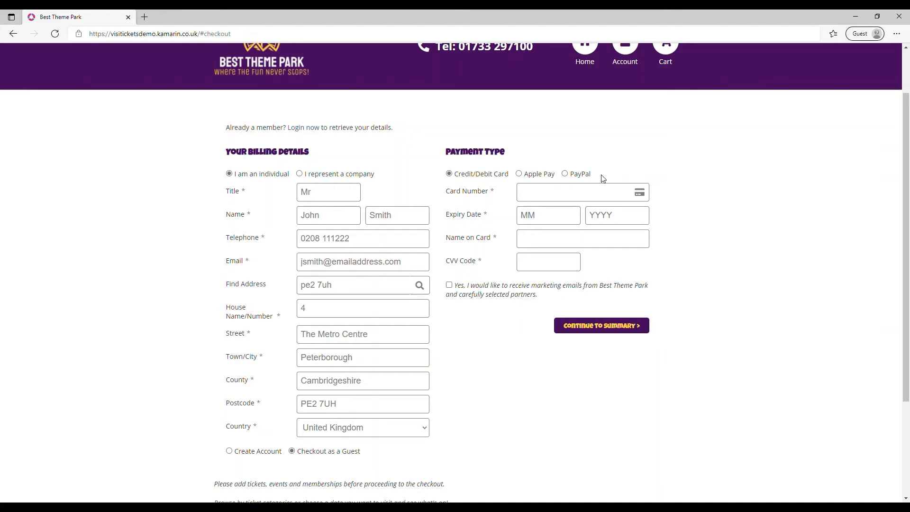
mouse_move(510, 286)
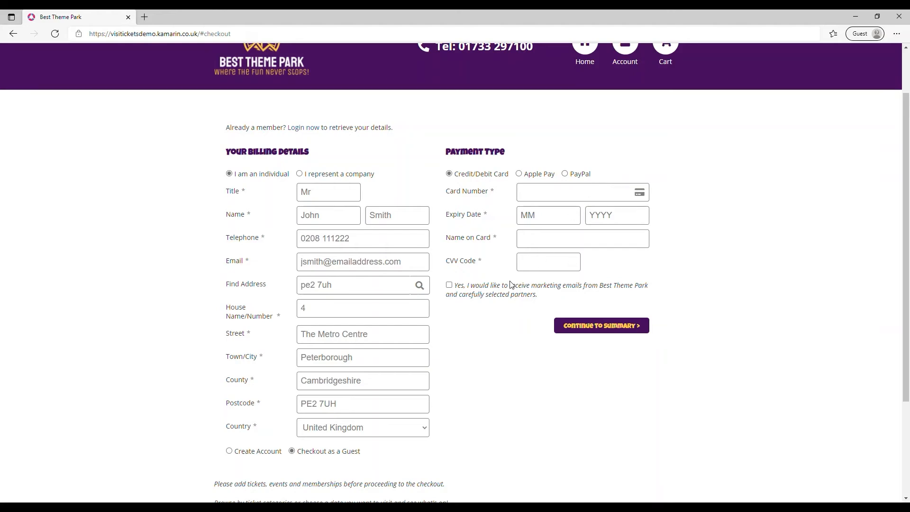
click(448, 286)
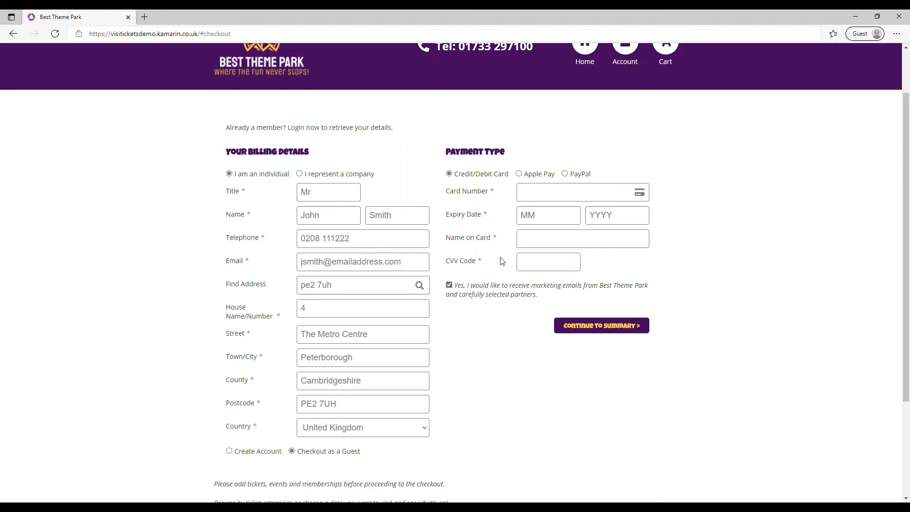
Choose PayPal, continue to the £50.00 order summary and confirm Pay Now
click(565, 174)
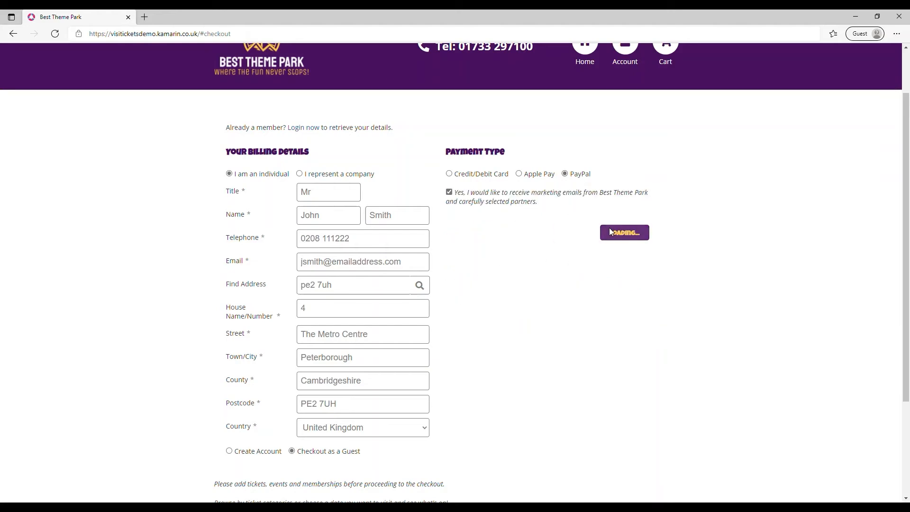
click(624, 232)
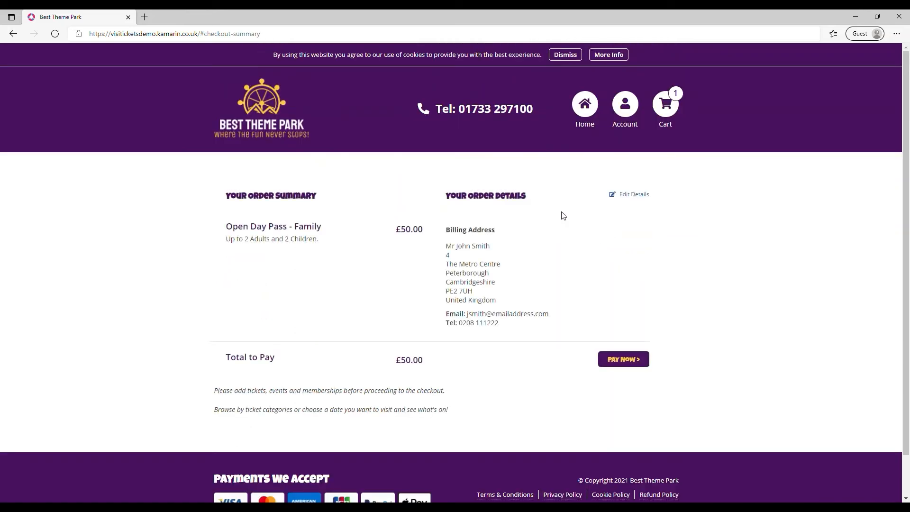
mouse_move(627, 360)
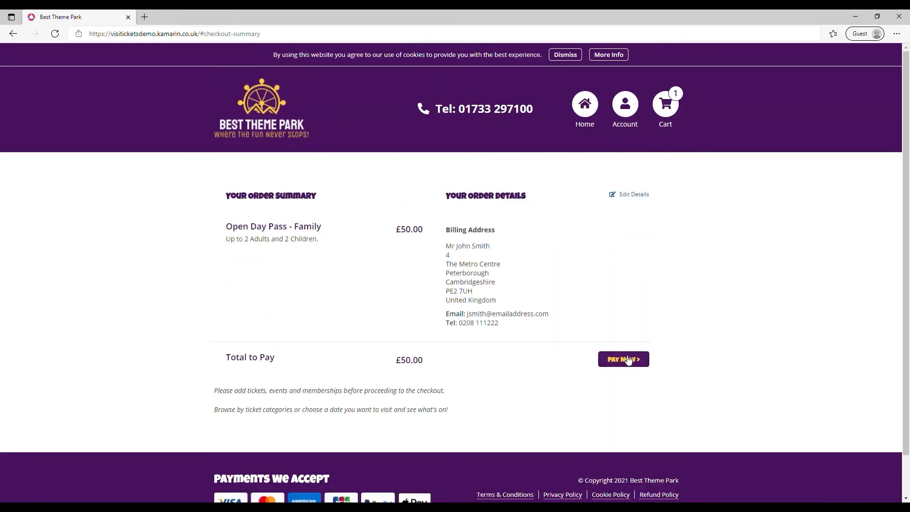
click(624, 359)
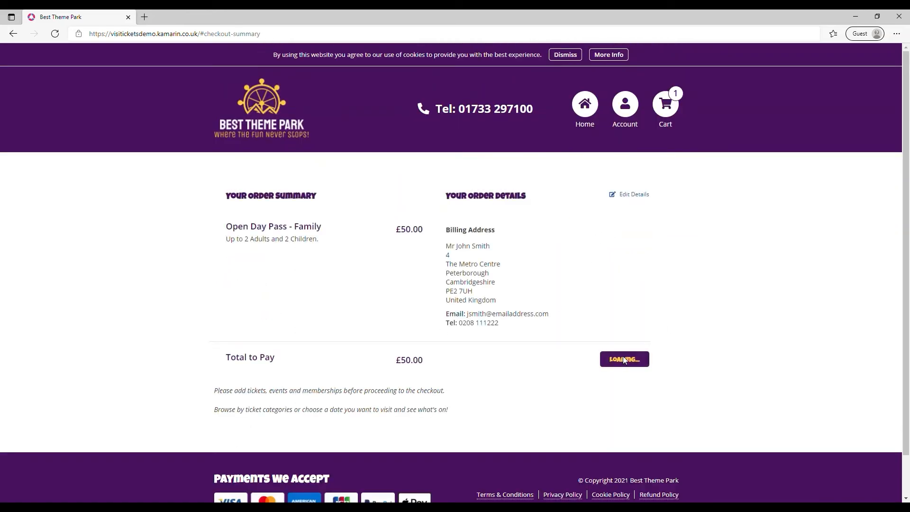
click(624, 358)
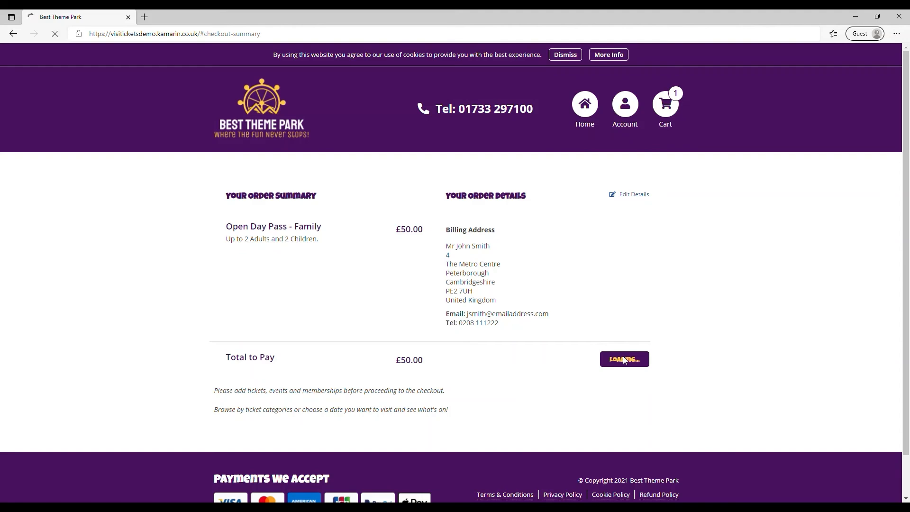
click(624, 358)
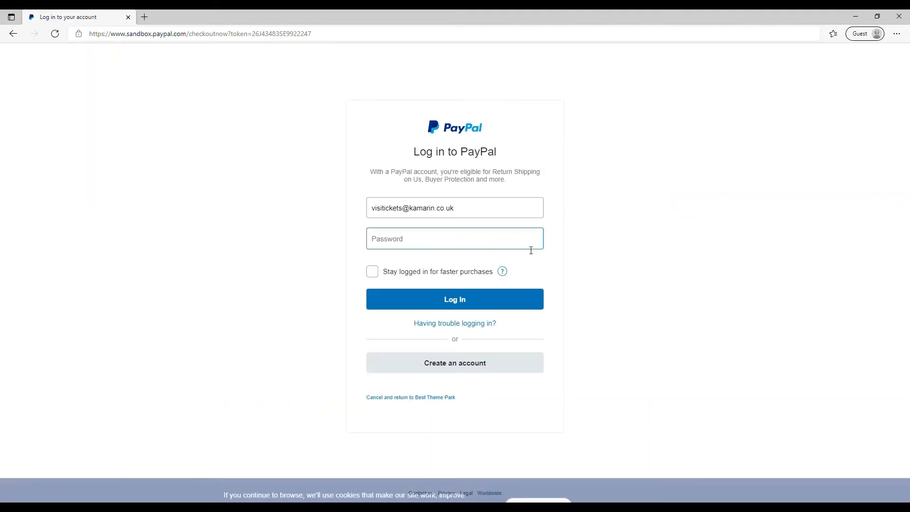
Enter the sandbox account password and submit the PayPal login
text(password)
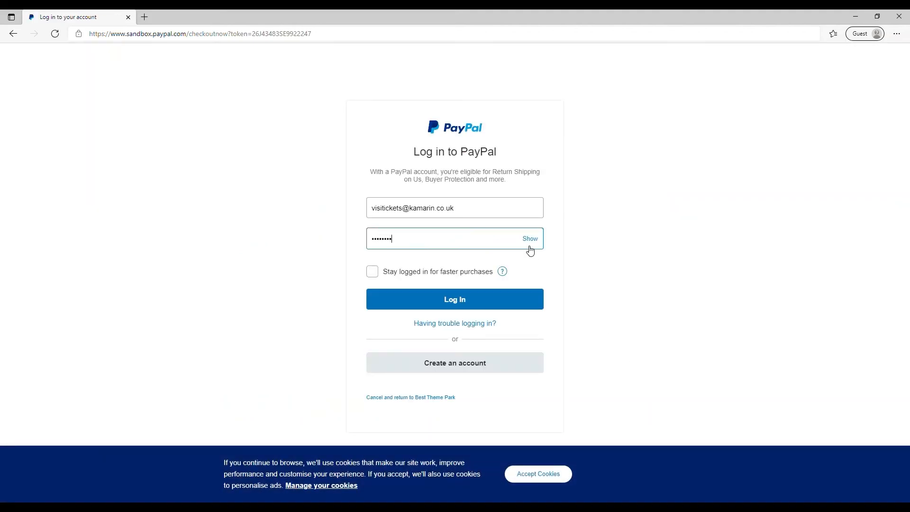
click(455, 298)
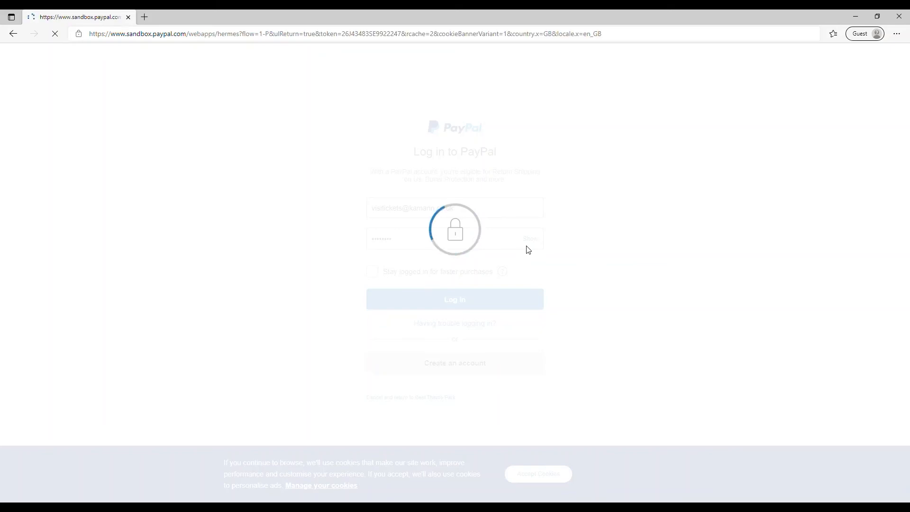